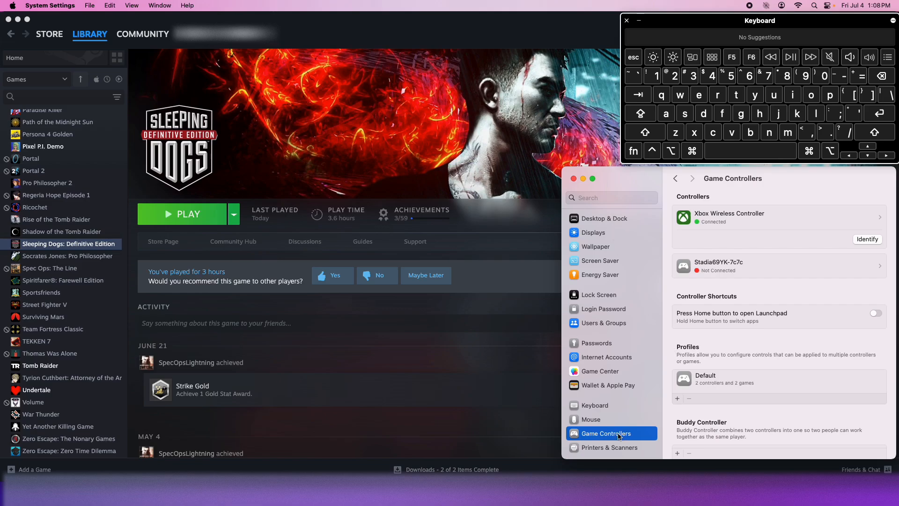
{"action": "mouse_move", "coordinate": [734, 219]}
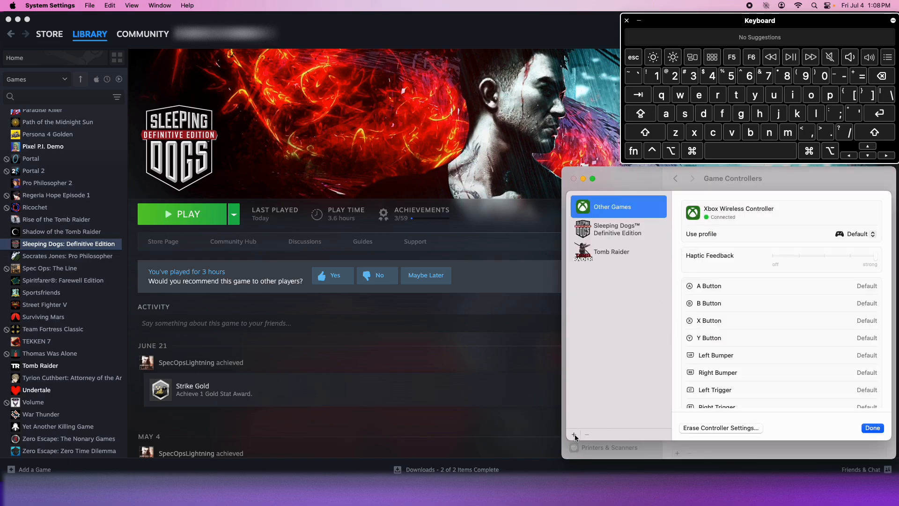
Add the Danganronpa folder from ~/Library/Application Support/Steam/steamapps/common as a controller game.
{"action": "left_click", "coordinate": [574, 434]}
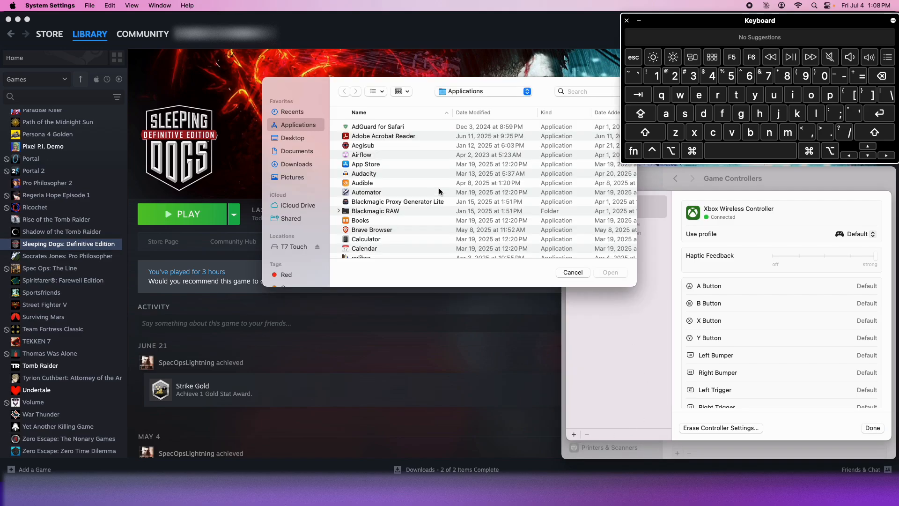
{"action": "mouse_move", "coordinate": [411, 207]}
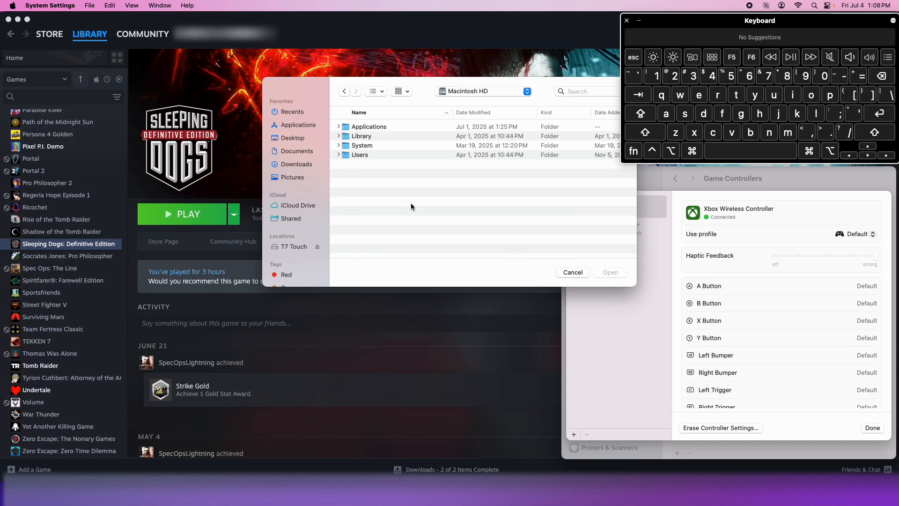
{"action": "mouse_move", "coordinate": [376, 137]}
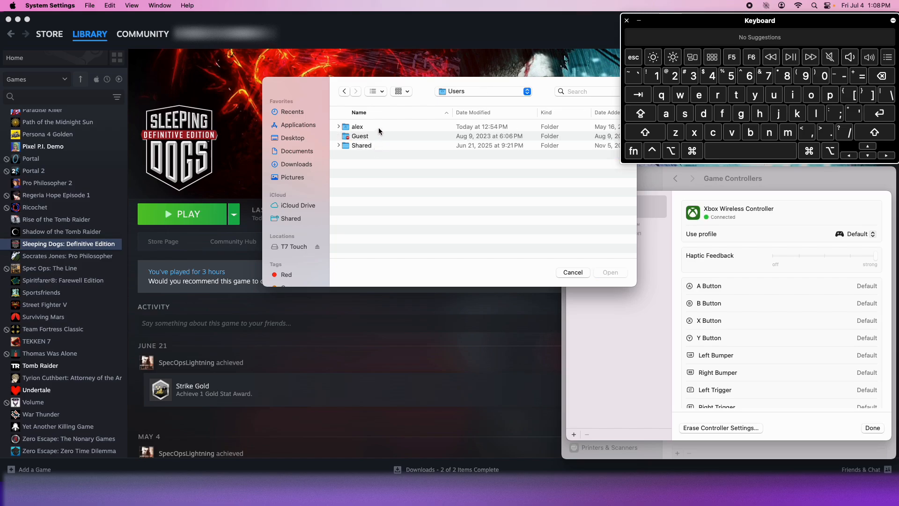
{"action": "double_click", "coordinate": [357, 127]}
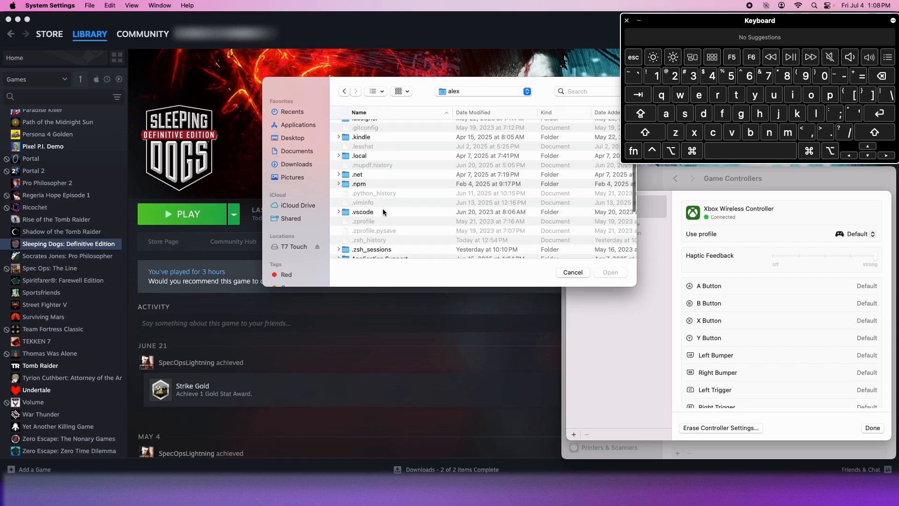
{"action": "left_click", "coordinate": [360, 201]}
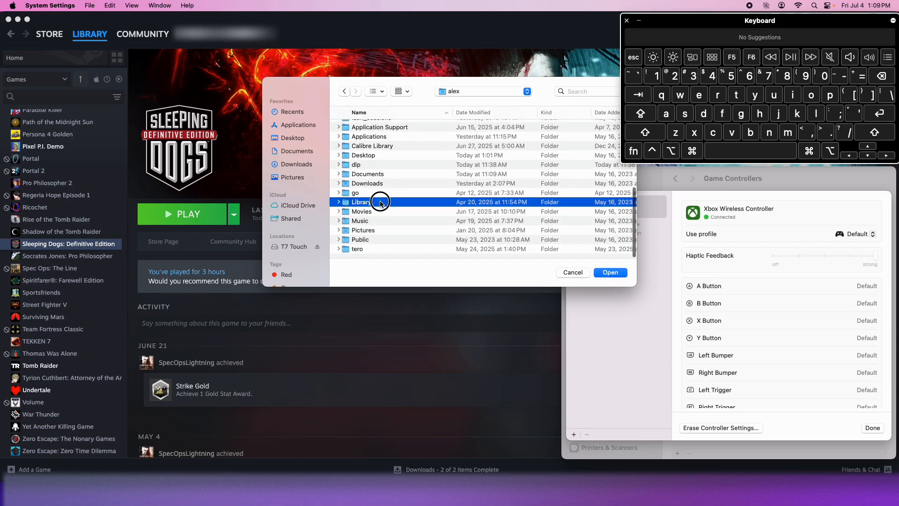
{"action": "double_click", "coordinate": [361, 201]}
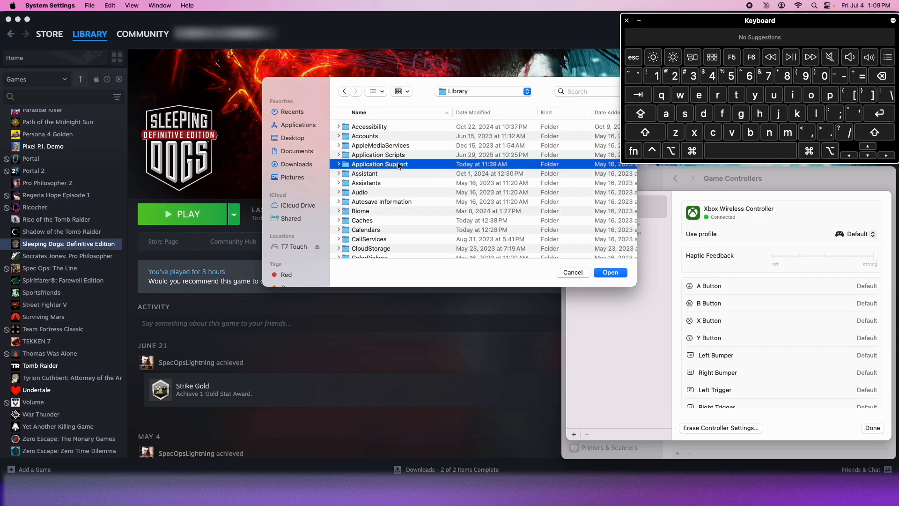
{"action": "double_click", "coordinate": [379, 164]}
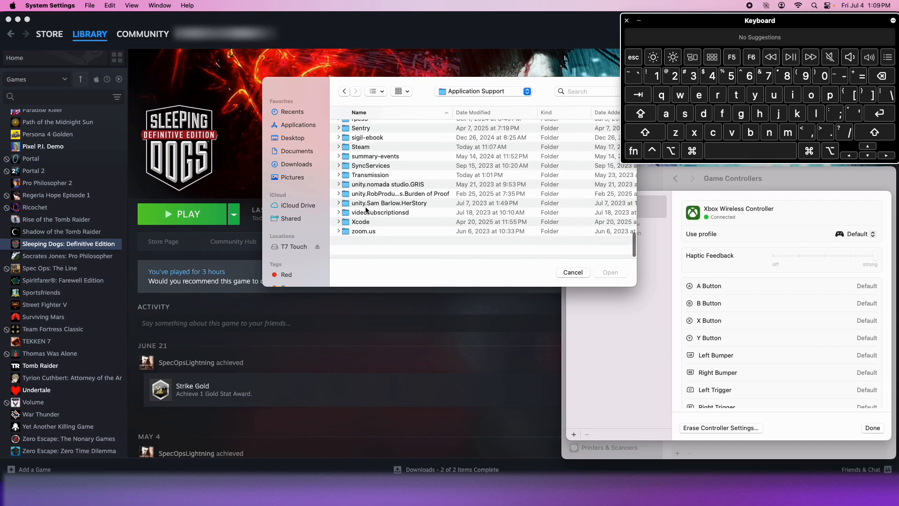
{"action": "double_click", "coordinate": [360, 146]}
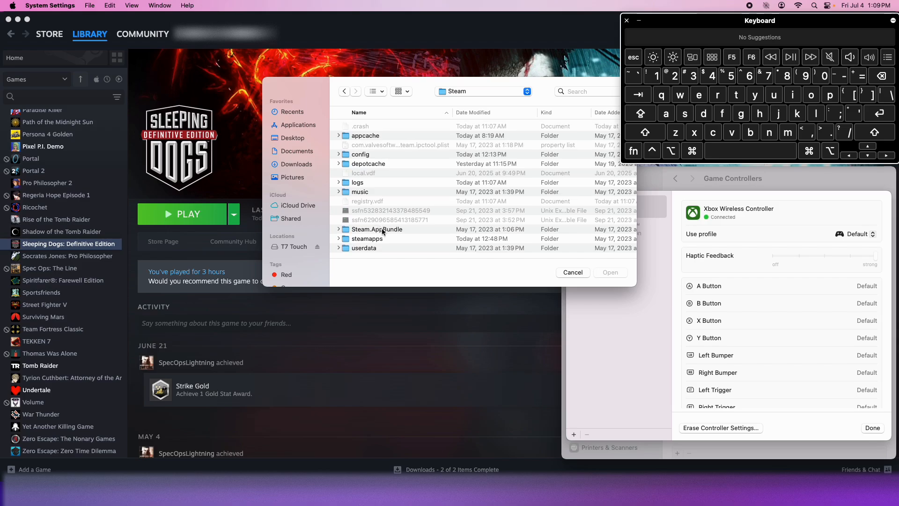
{"action": "double_click", "coordinate": [367, 239]}
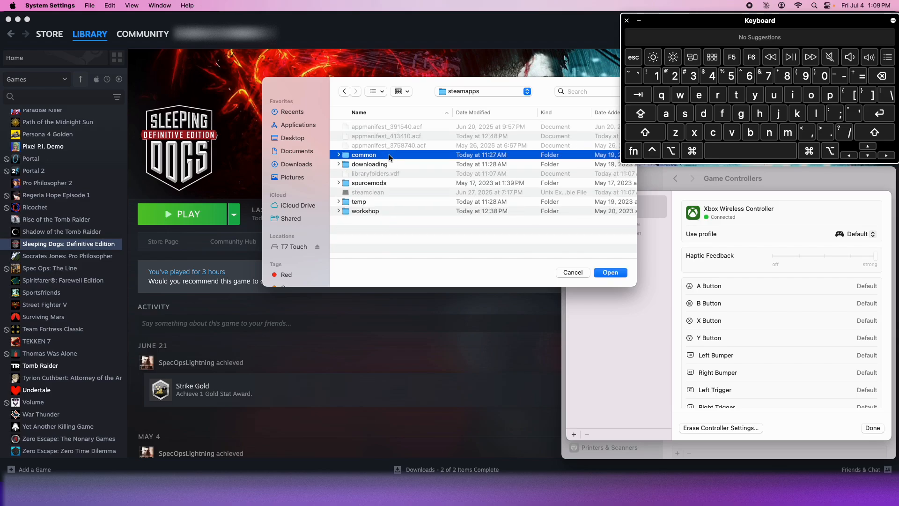
{"action": "double_click", "coordinate": [363, 155]}
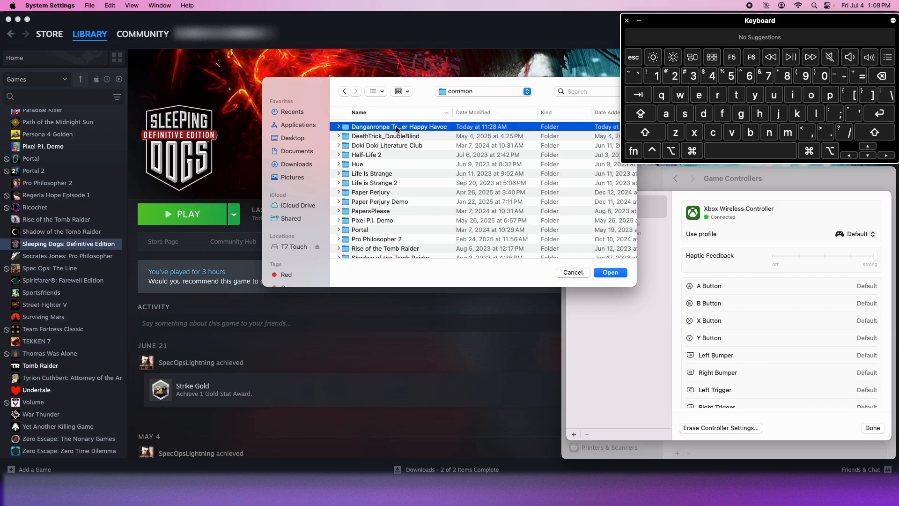
{"action": "left_click", "coordinate": [610, 272]}
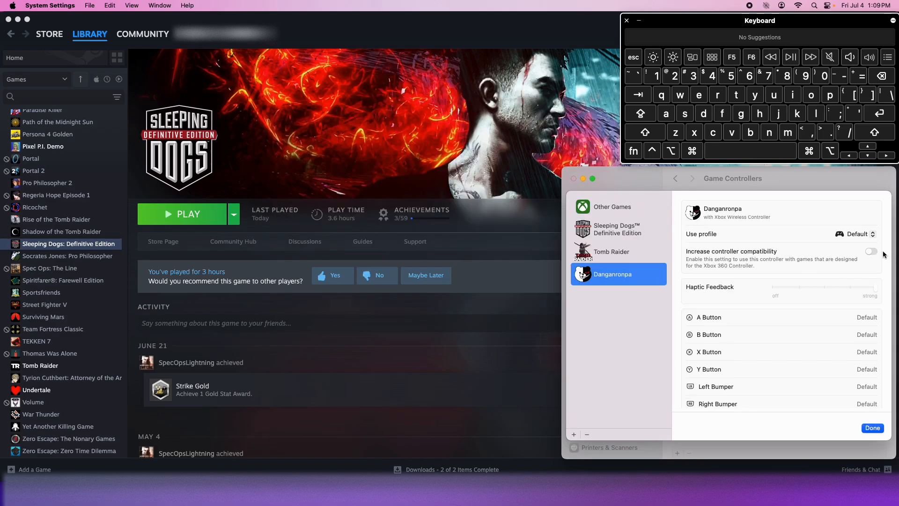
{"action": "mouse_move", "coordinate": [669, 275]}
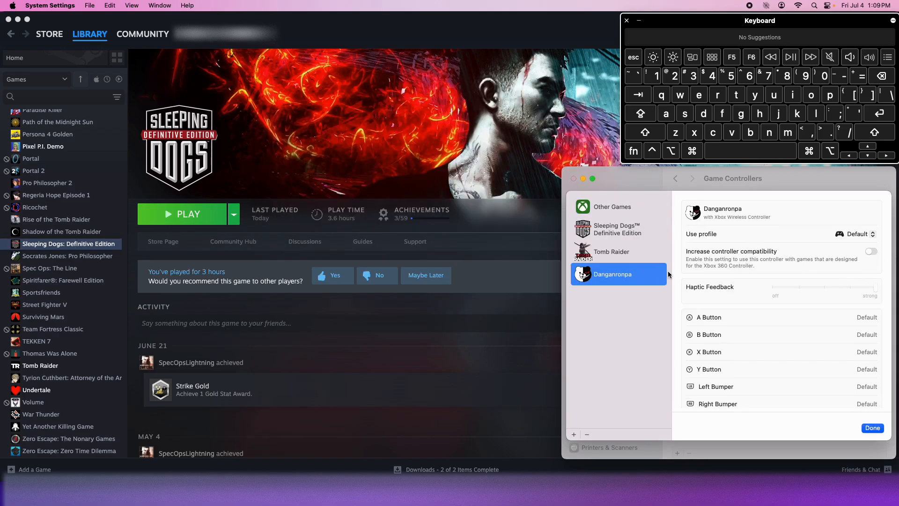
Toggle Danganronpa's Increase controller compatibility on and off, then select Sleeping Dogs Definitive Edition.
{"action": "left_click", "coordinate": [871, 252]}
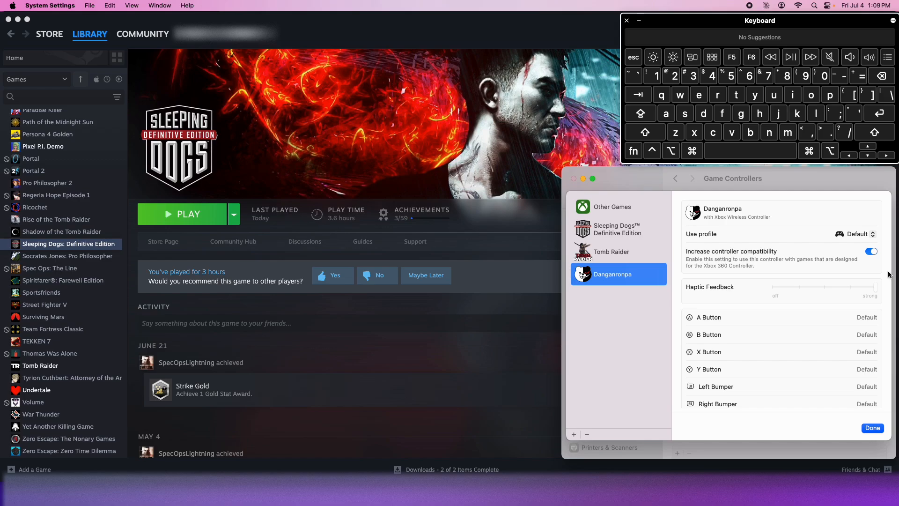
{"action": "left_click", "coordinate": [871, 251]}
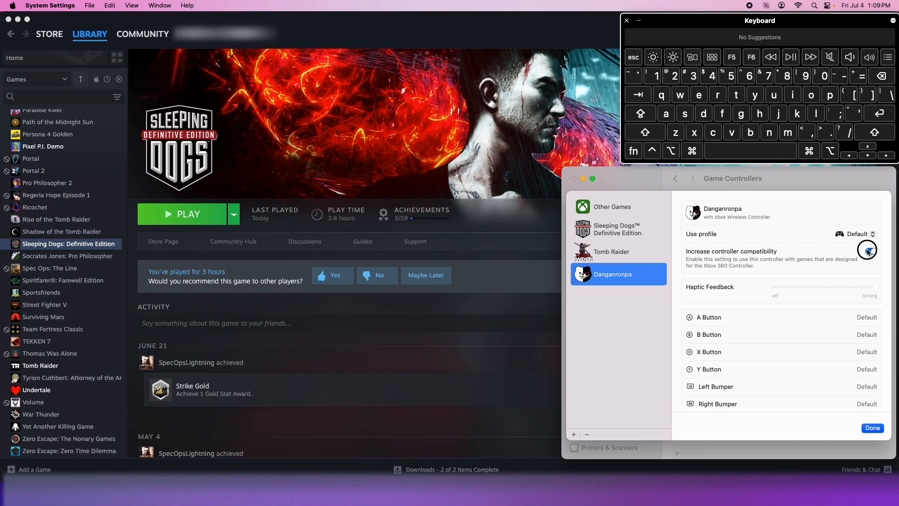
{"action": "left_click", "coordinate": [868, 250]}
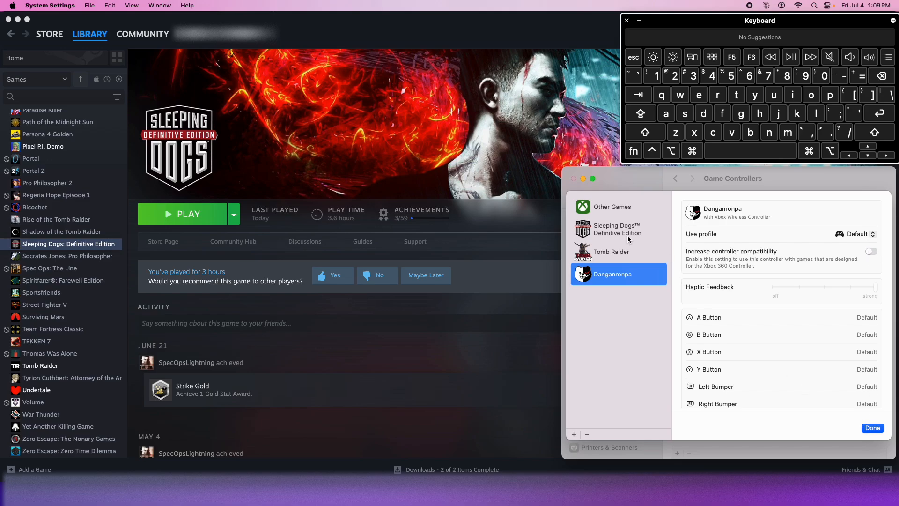
{"action": "left_click", "coordinate": [618, 229]}
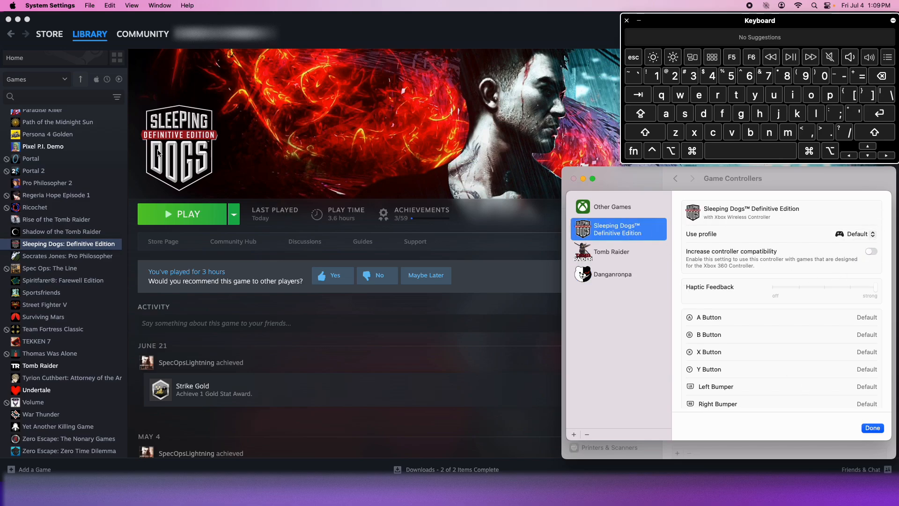
Launch Sleeping Dogs Definitive Edition from Steam to check its gamepad configuration.
{"action": "left_click", "coordinate": [188, 214]}
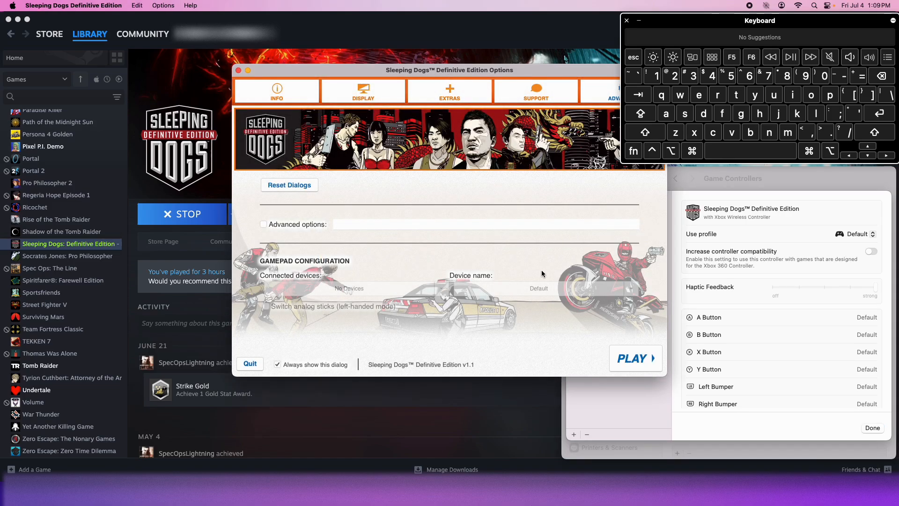
{"action": "mouse_move", "coordinate": [399, 283]}
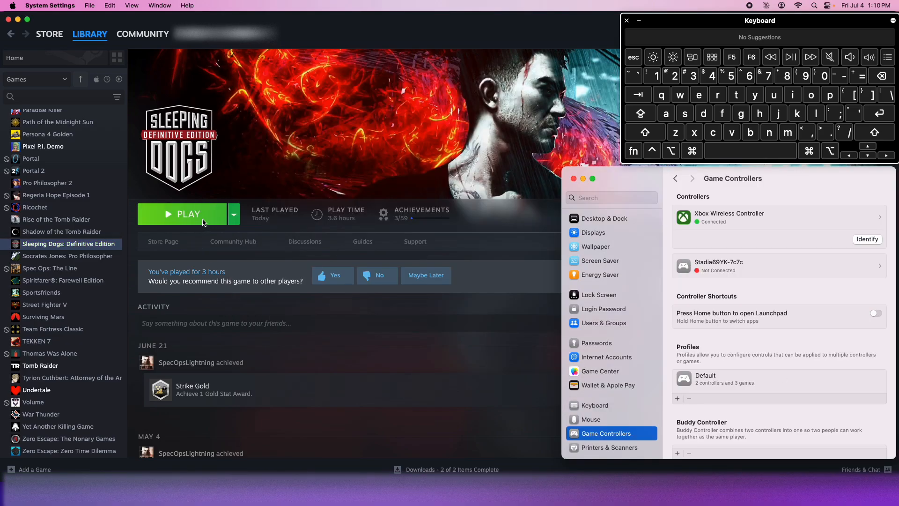
Launch Tomb Raider from the Steam library and confirm it detects an Xbox 360 Wired Controller.
{"action": "left_click", "coordinate": [188, 214]}
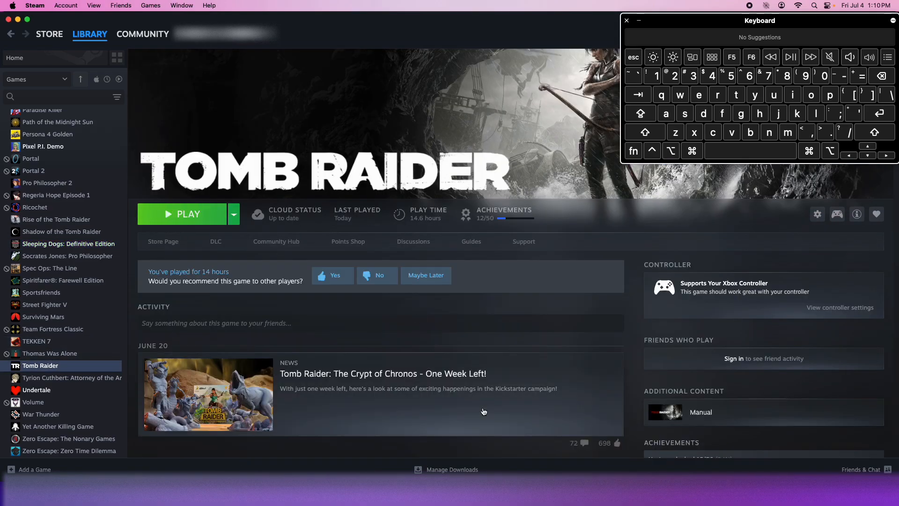
{"action": "left_click", "coordinate": [181, 214]}
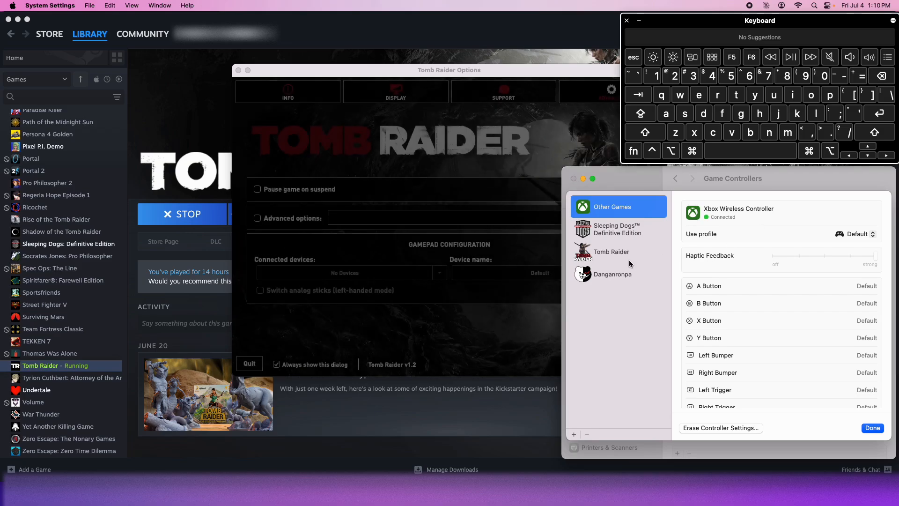
{"action": "left_click", "coordinate": [611, 251]}
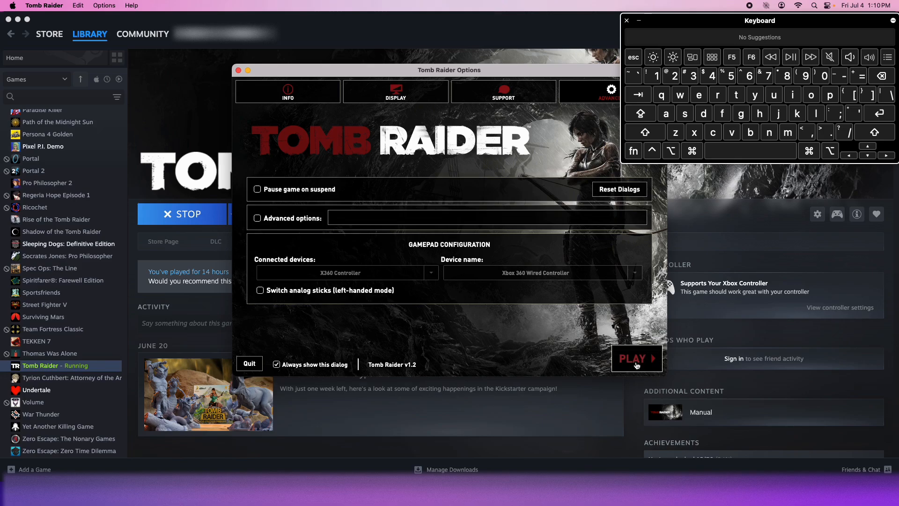
Start Tomb Raider from its options launcher and resume gameplay from the pause menu.
{"action": "left_click", "coordinate": [634, 358]}
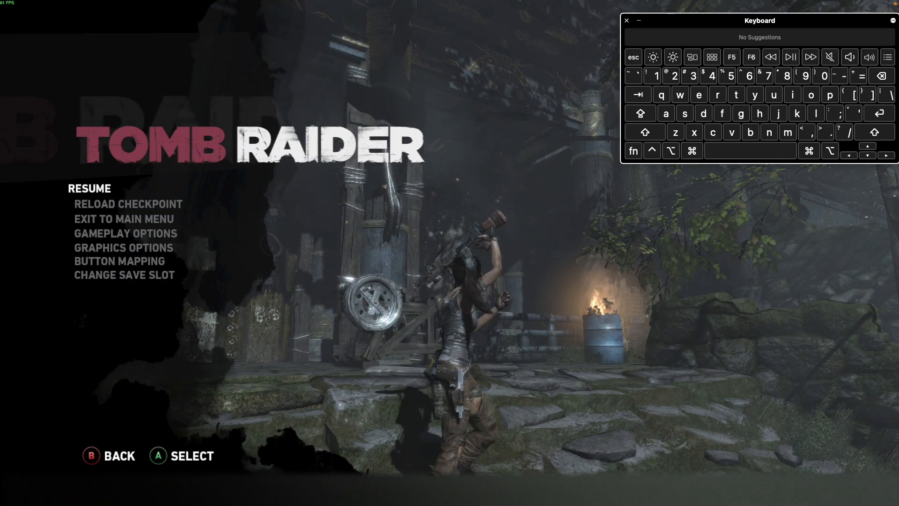
{"action": "left_click", "coordinate": [89, 189]}
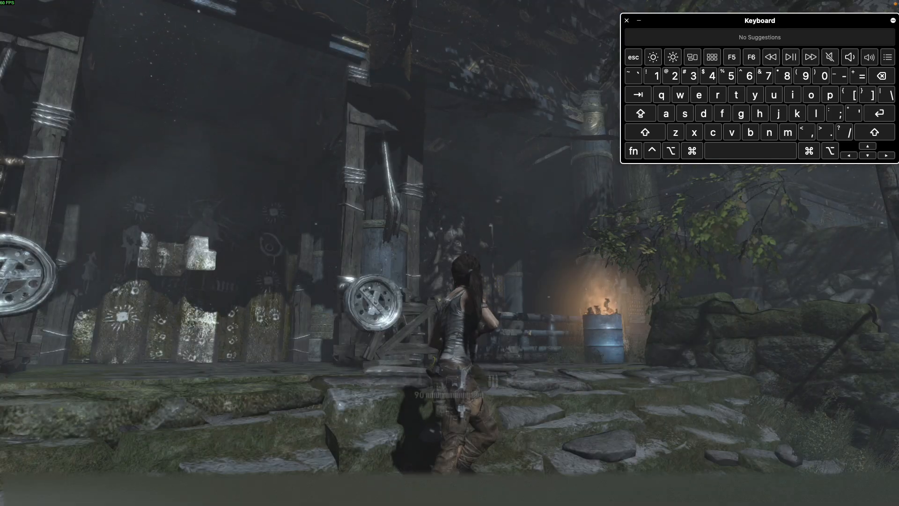